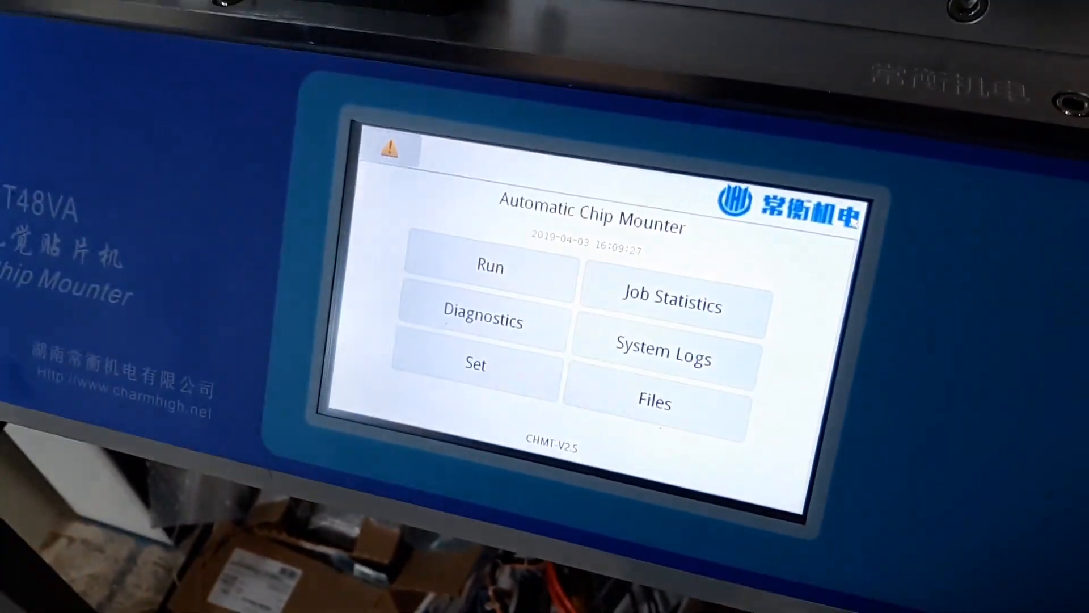
Open omnimeter.dpv in the work file editor and show its MStack list including stack 63.
{"action": "left_click", "coordinate": [654, 402]}
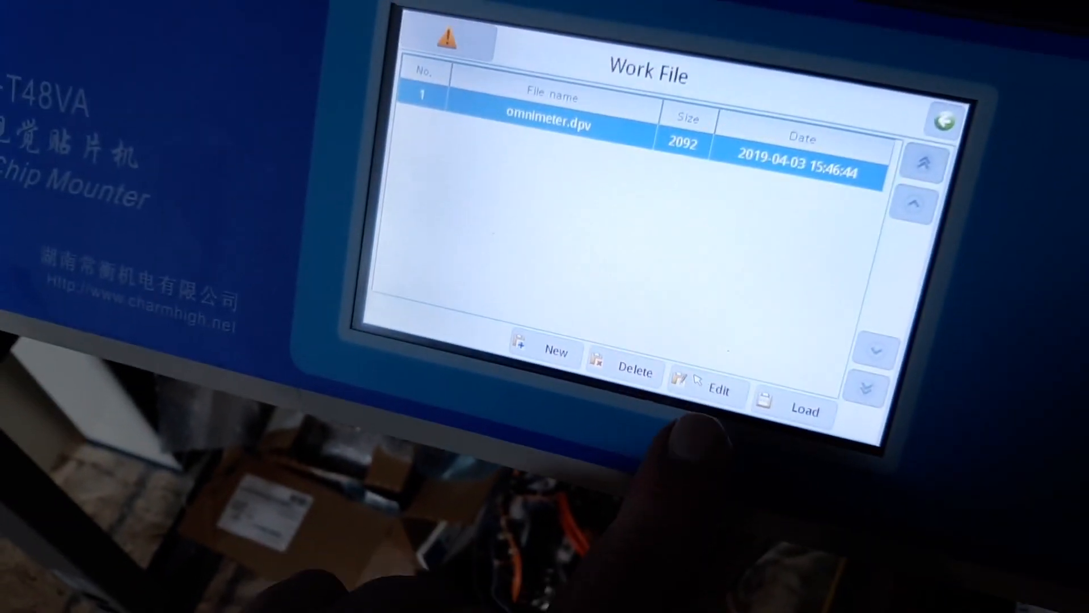
{"action": "left_click", "coordinate": [718, 390]}
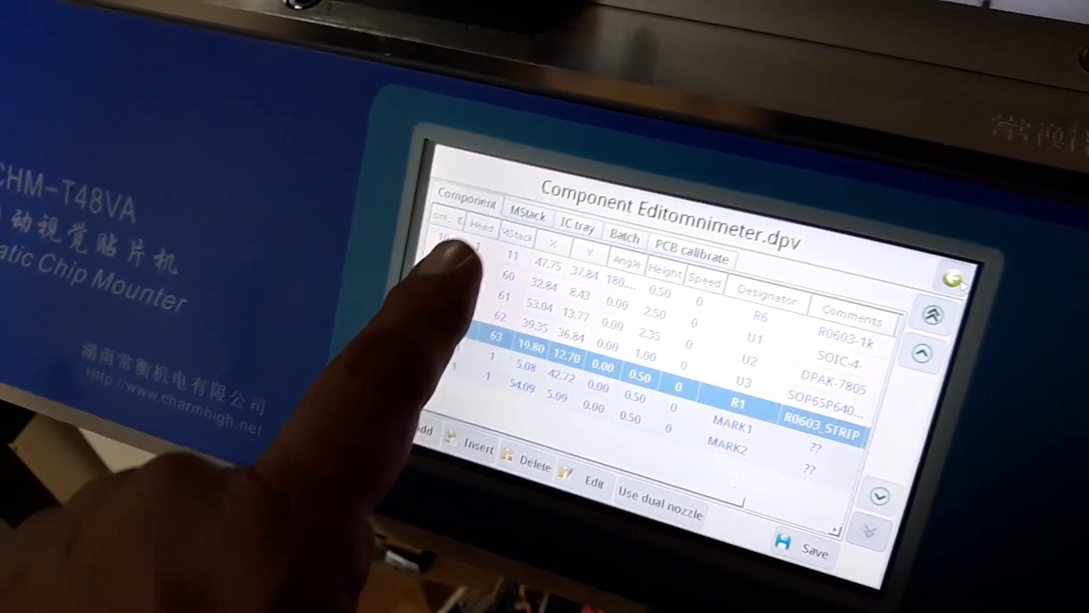
{"action": "left_click", "coordinate": [527, 204]}
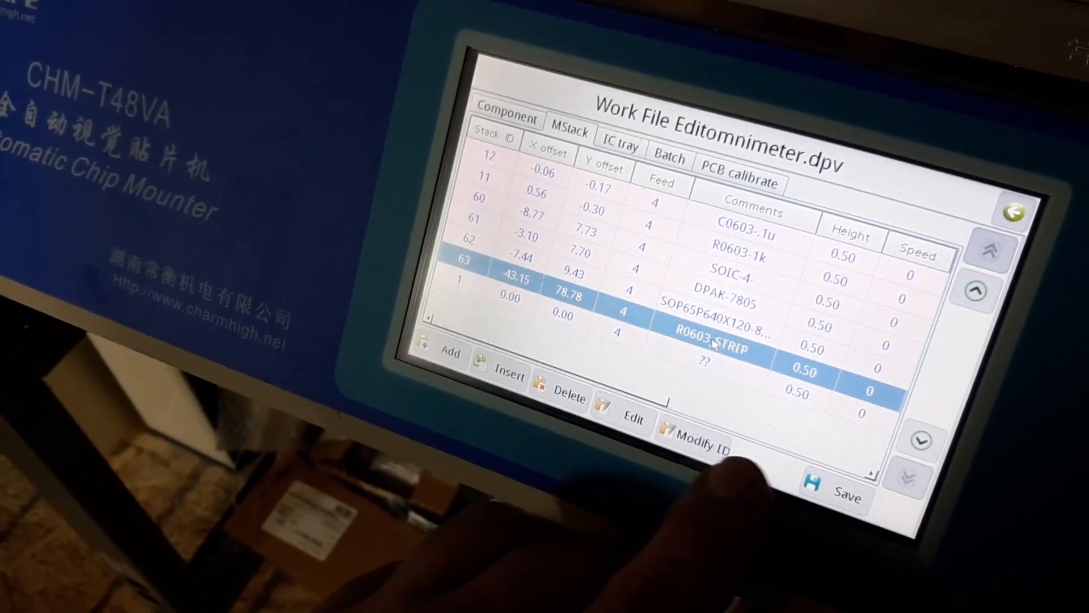
Re-set stack 63 (R0603_STRIP) pick coordinates by centring the down camera on the tape component.
{"action": "left_click", "coordinate": [633, 420]}
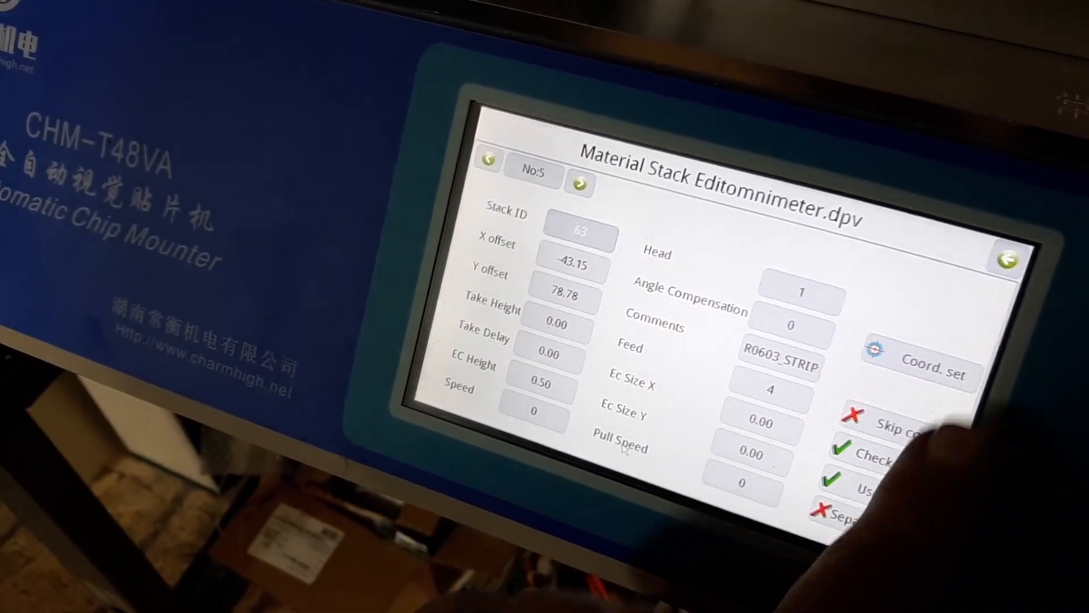
{"action": "left_click", "coordinate": [934, 362]}
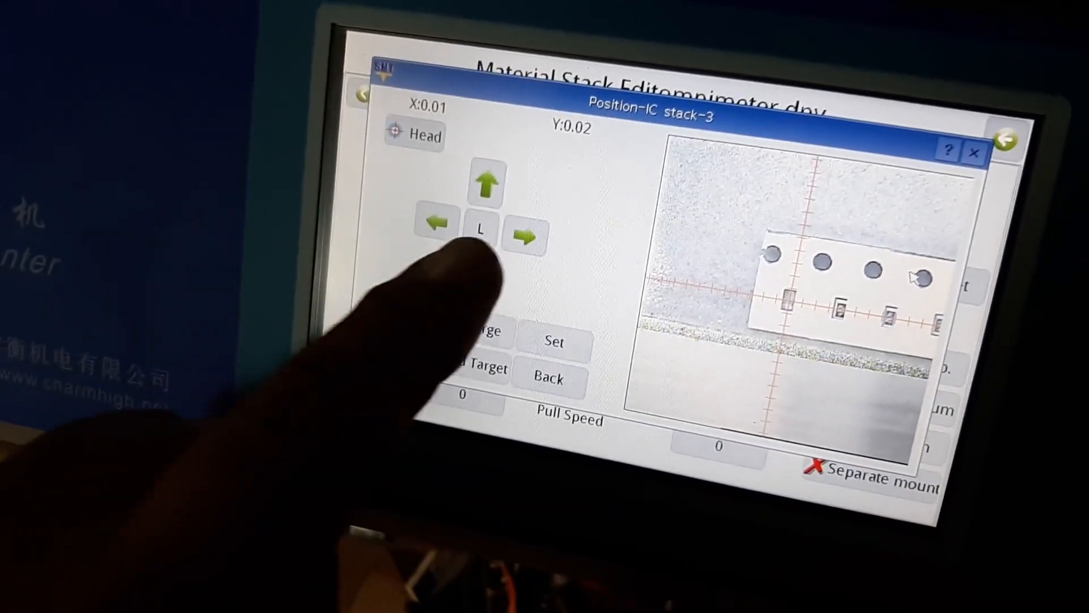
{"action": "left_click", "coordinate": [526, 236]}
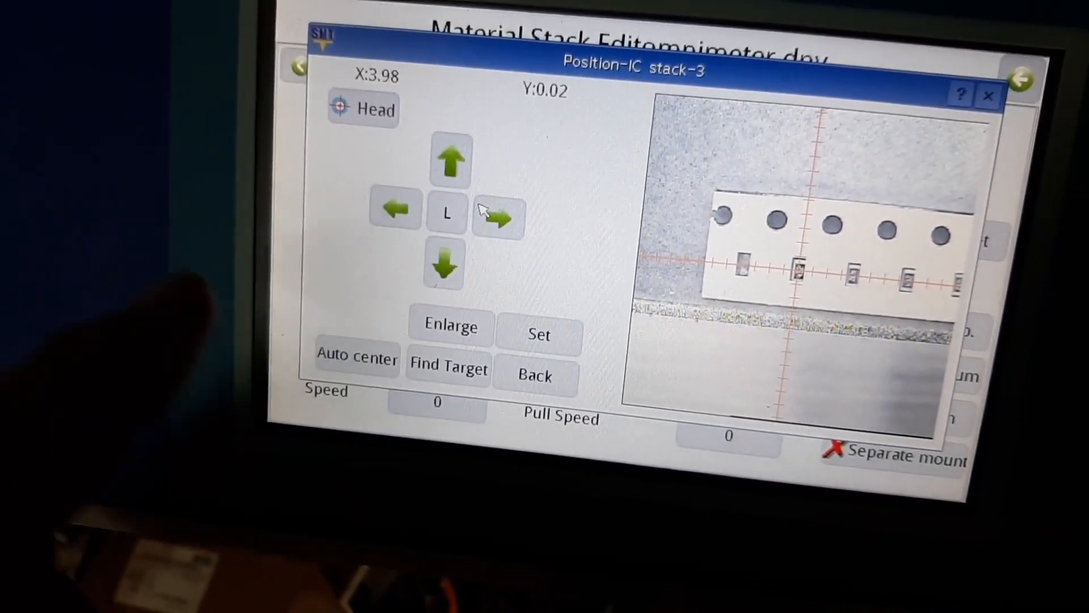
{"action": "left_click", "coordinate": [535, 375]}
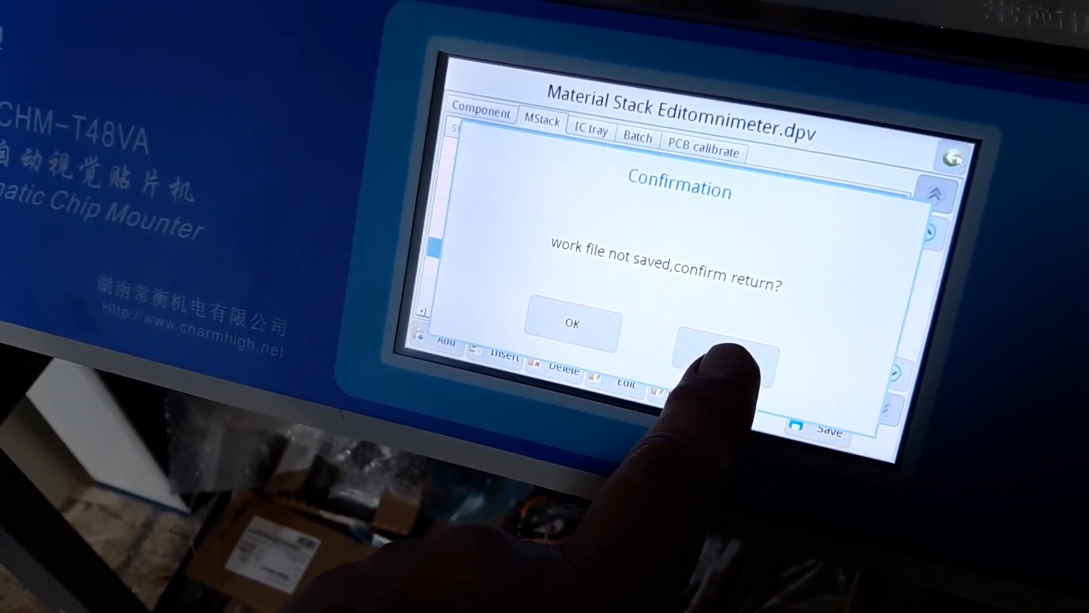
Review stack 63's updated offsets in omnimeter.dpv, then load the file onto the Run screen.
{"action": "left_click", "coordinate": [571, 324]}
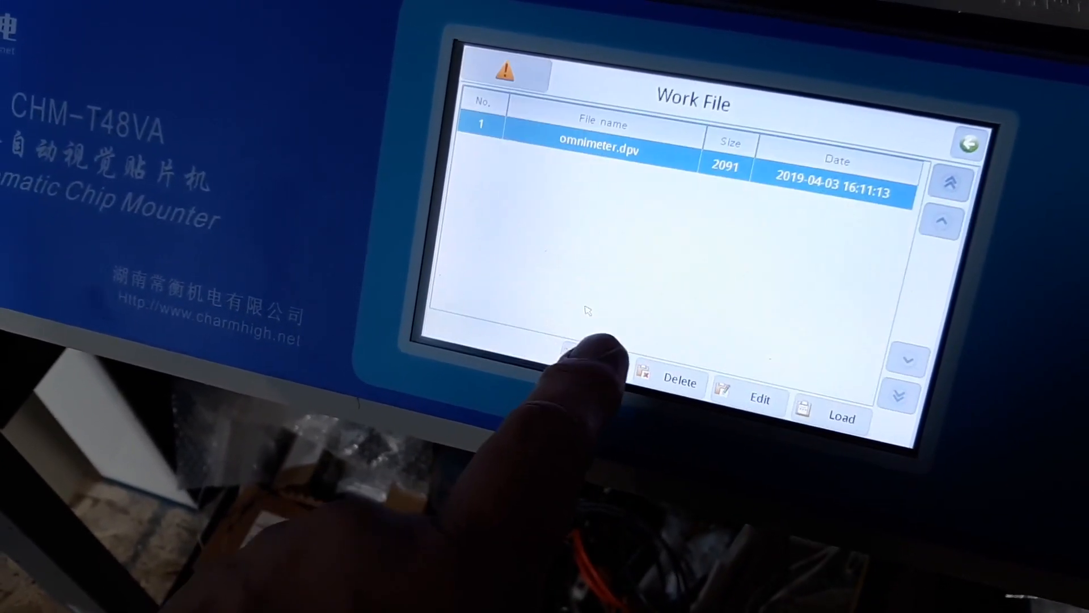
{"action": "left_click", "coordinate": [760, 399]}
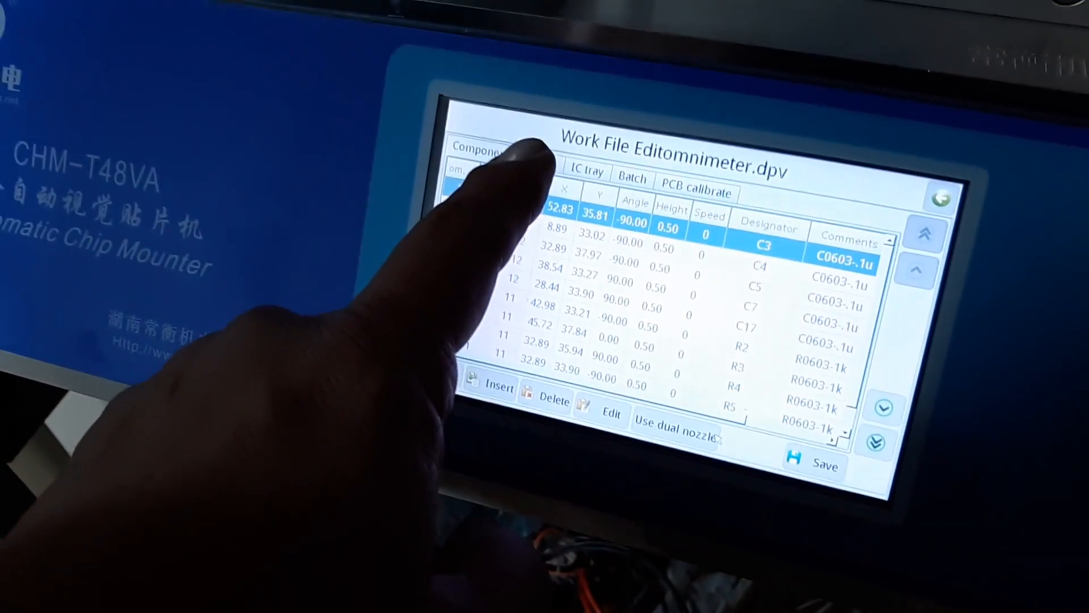
{"action": "left_click", "coordinate": [533, 150]}
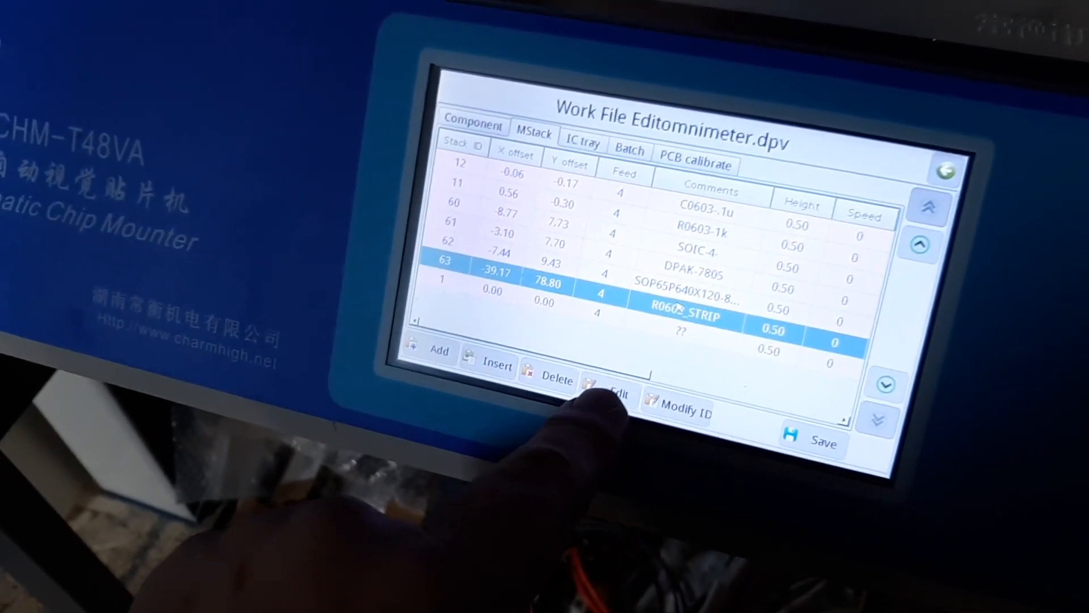
{"action": "left_click", "coordinate": [613, 396]}
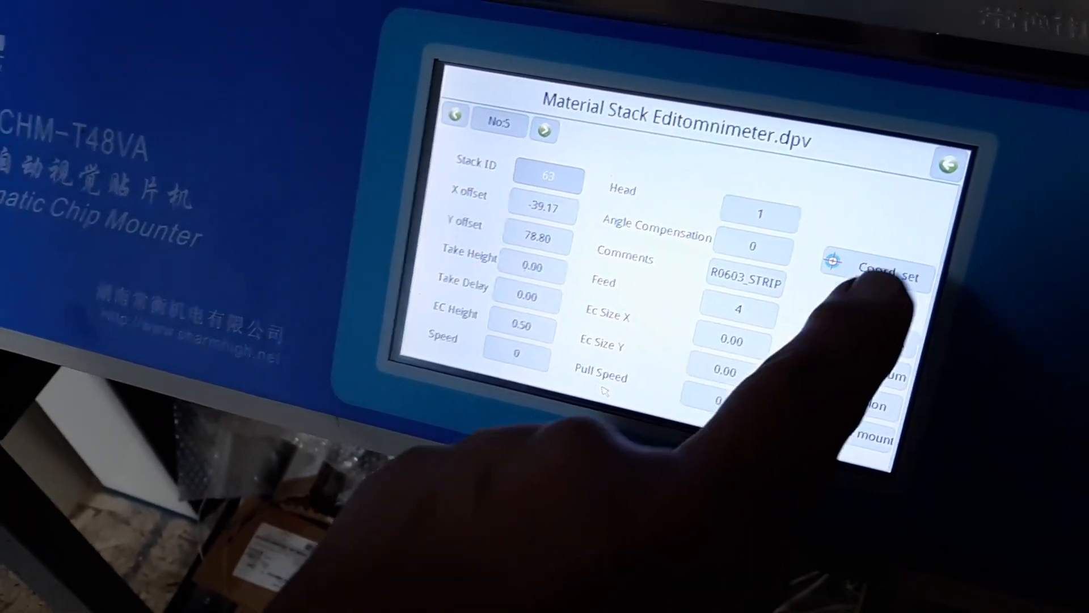
{"action": "left_click", "coordinate": [889, 270]}
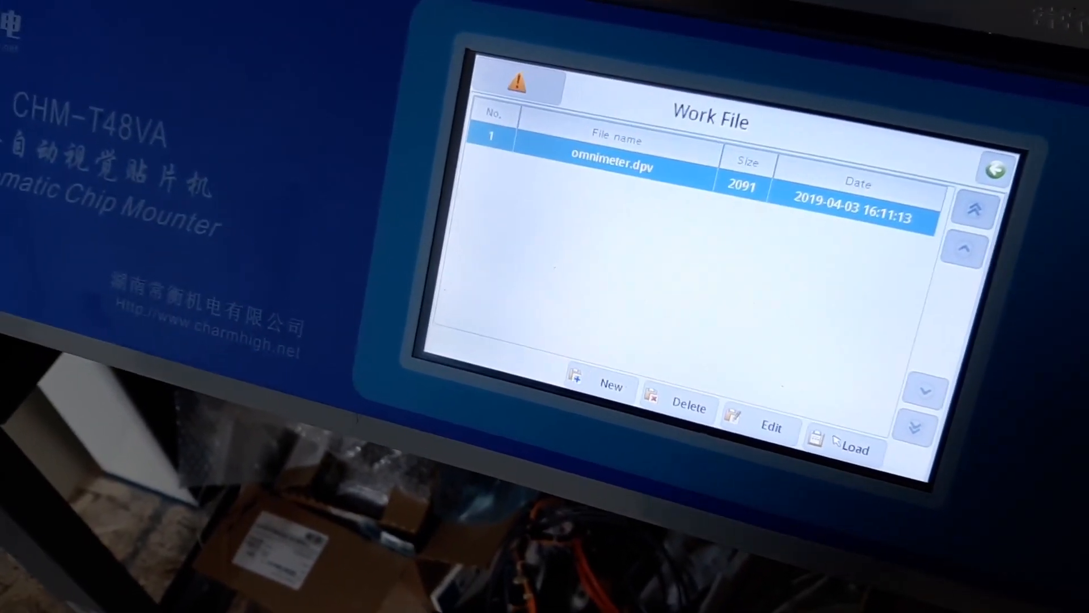
{"action": "left_click", "coordinate": [852, 448]}
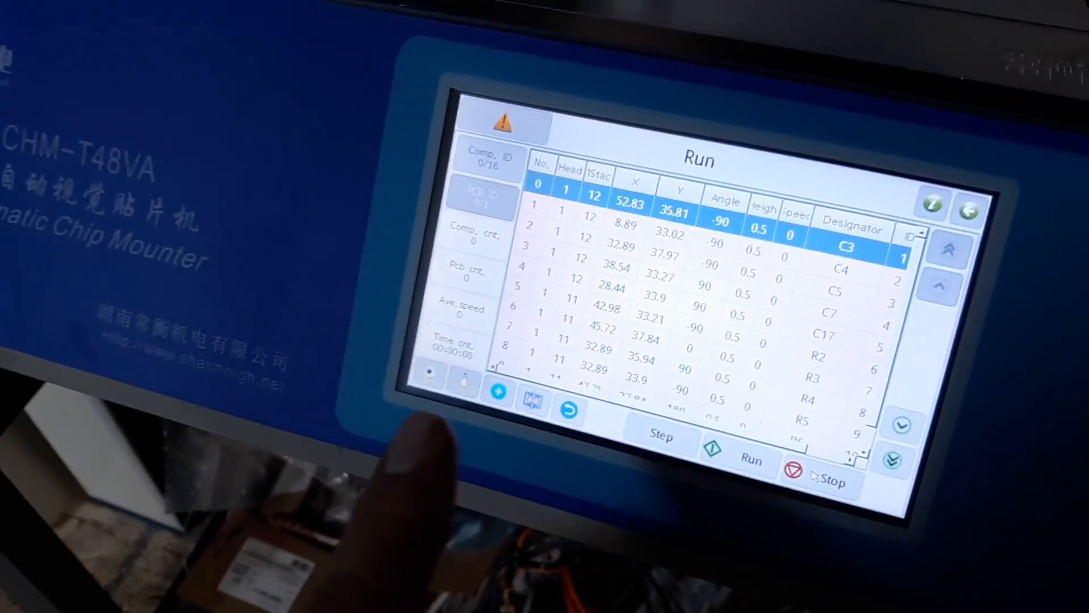